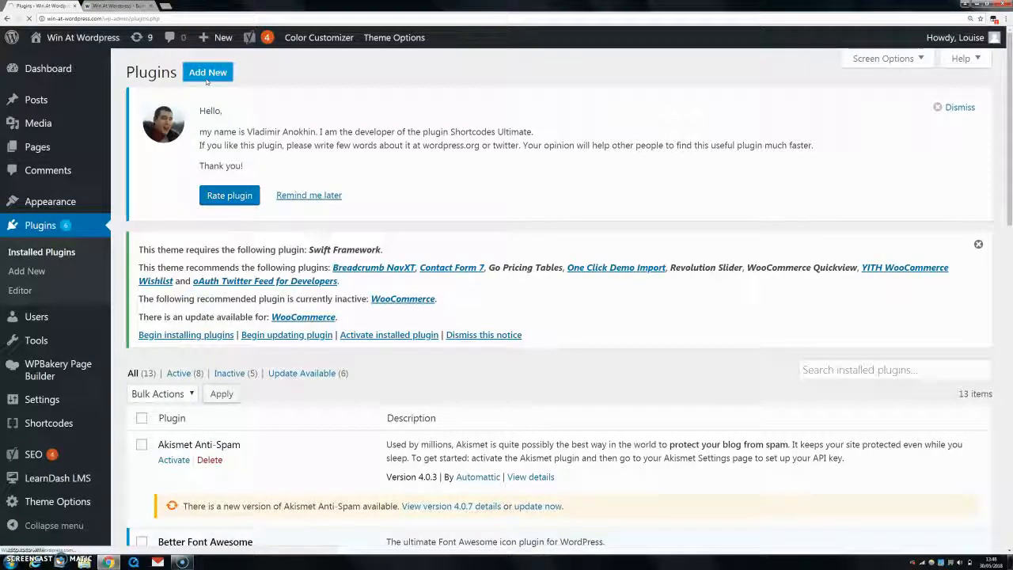
Step: Visit the Add New plugins page, then return to the installed plugins list
click(208, 72)
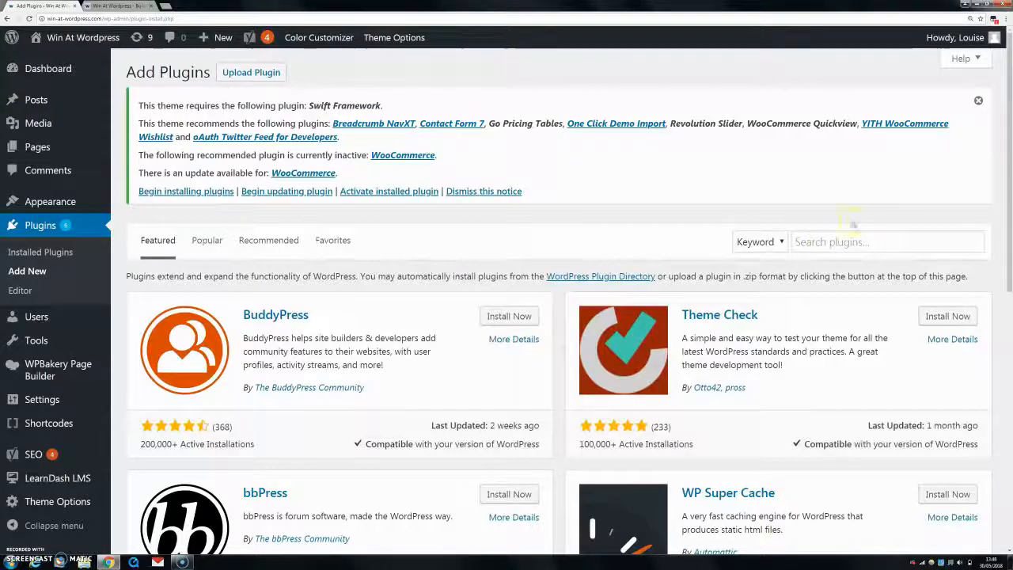
click(887, 241)
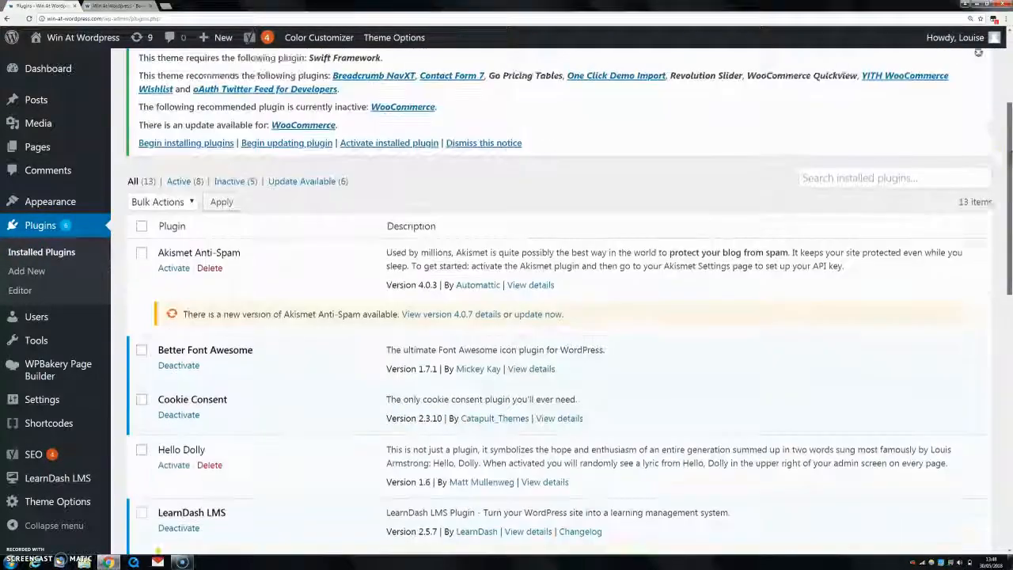
scroll(down, 3)
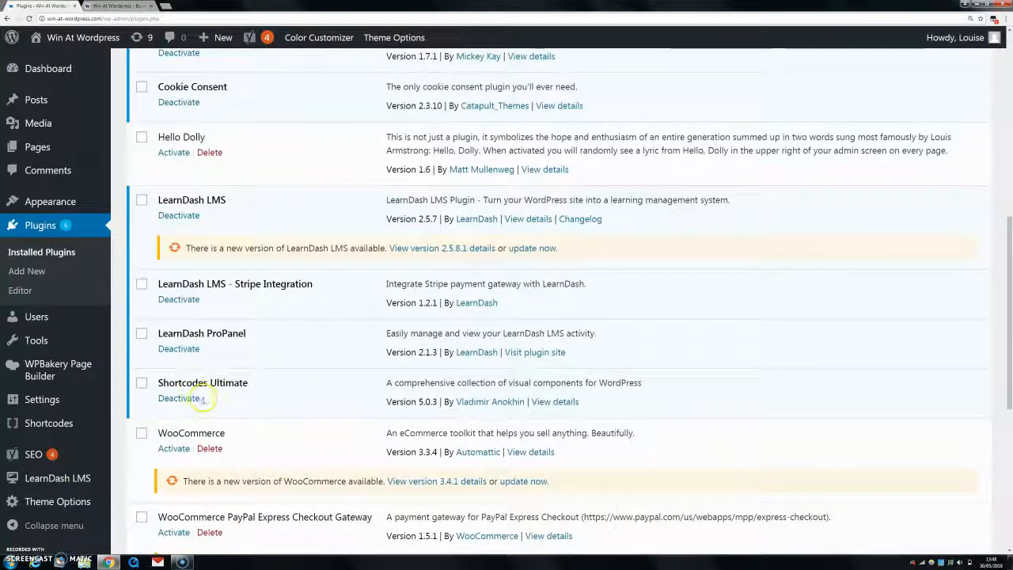
mouse_move(297, 378)
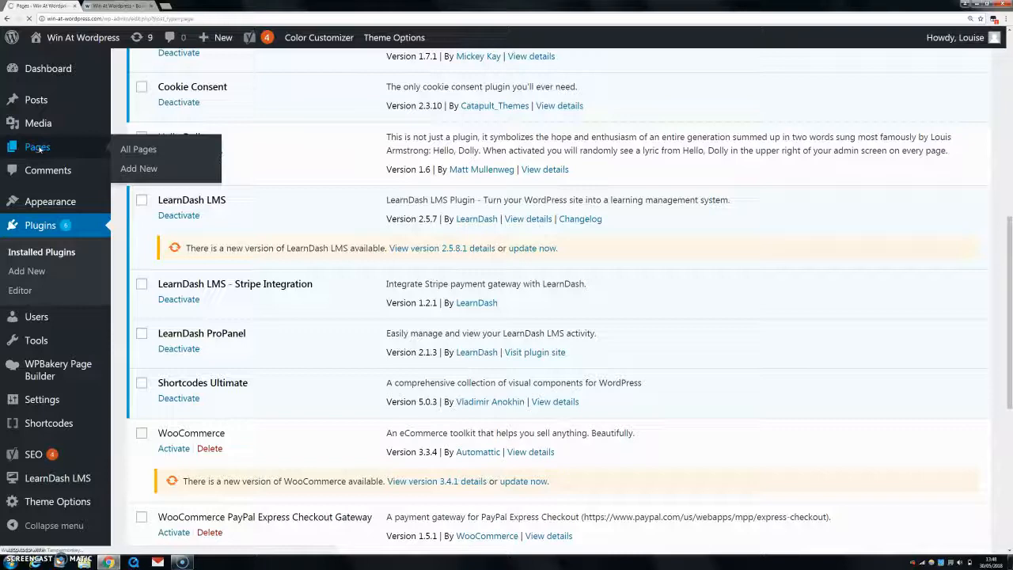
Step: Open the Win At WordPress front page from All Pages in the page editor
click(138, 149)
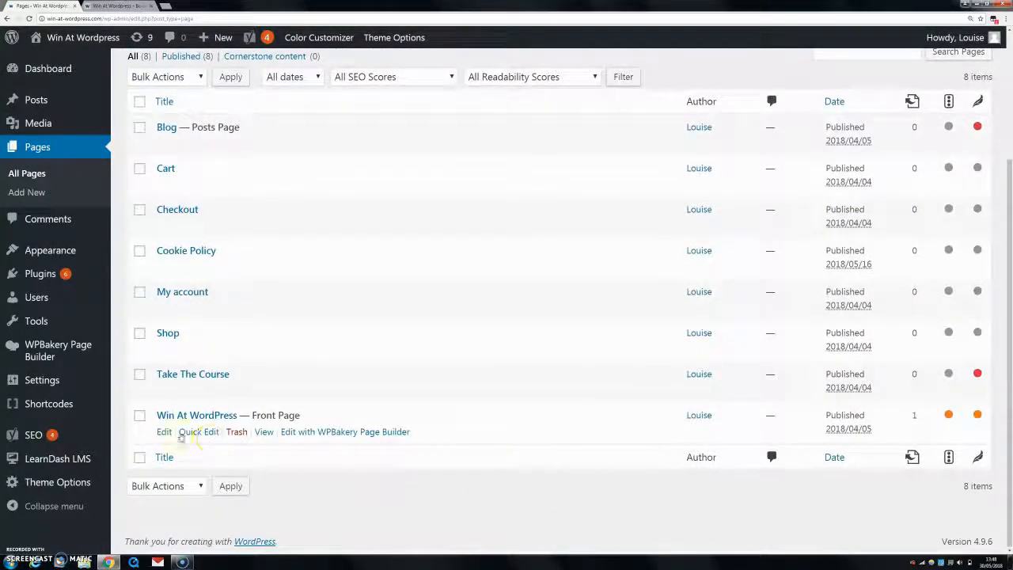
click(164, 431)
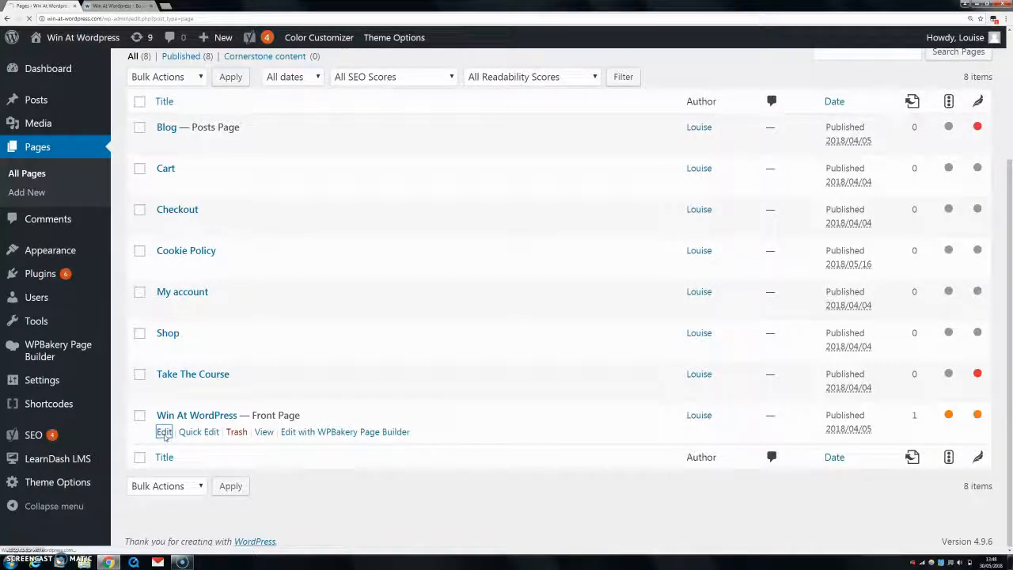
click(164, 431)
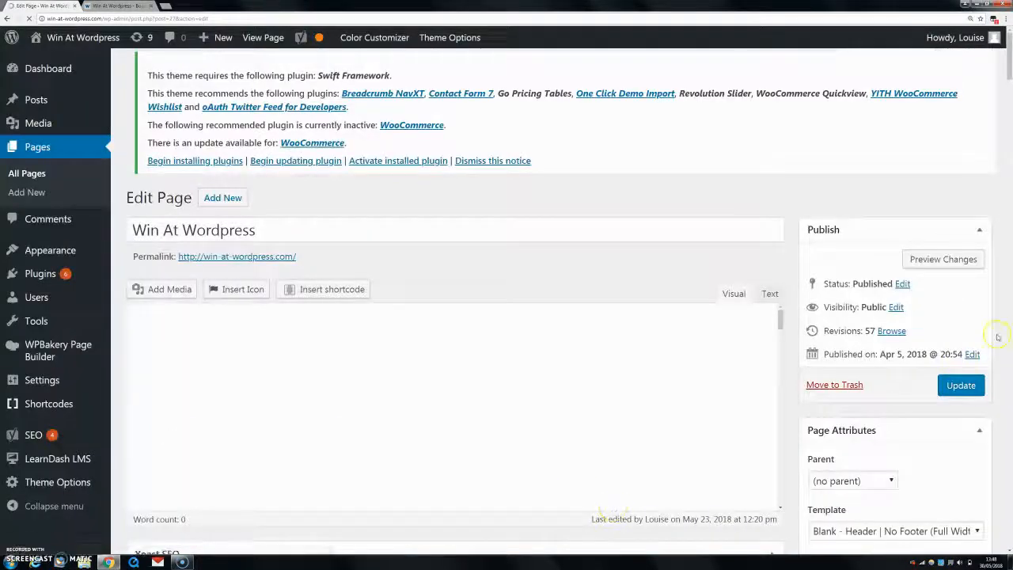
scroll(down, 3)
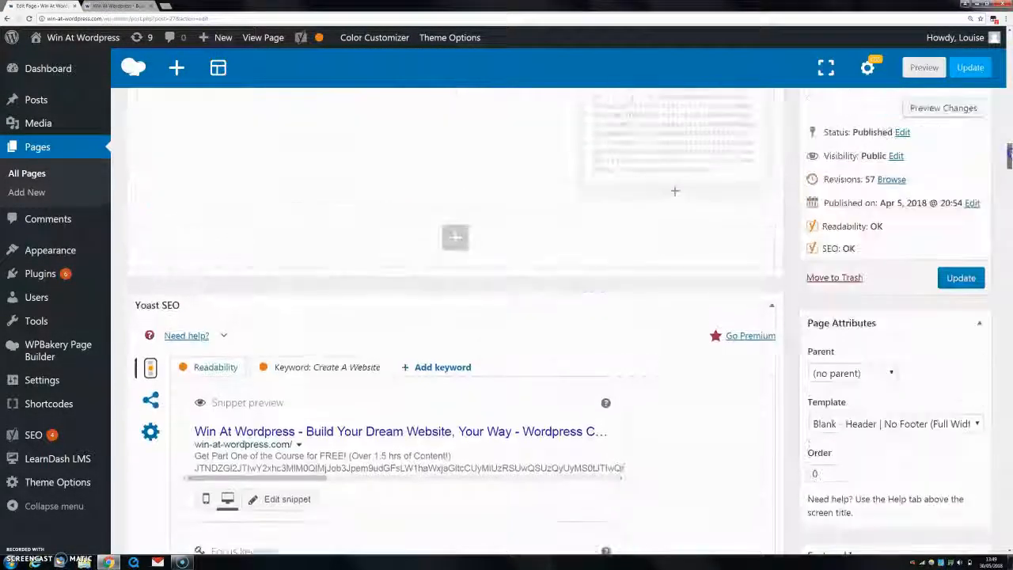
Step: Open the Text Block Settings for the front page's empty text block
click(455, 238)
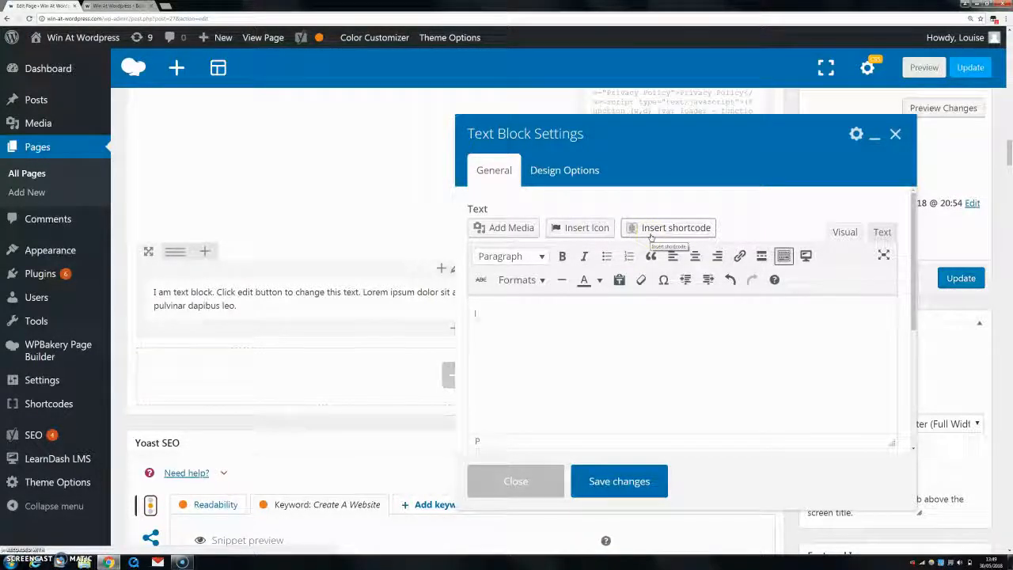
Step: Choose List from the Shortcodes Ultimate gallery, showing a check-square icon in #6c116e
click(669, 227)
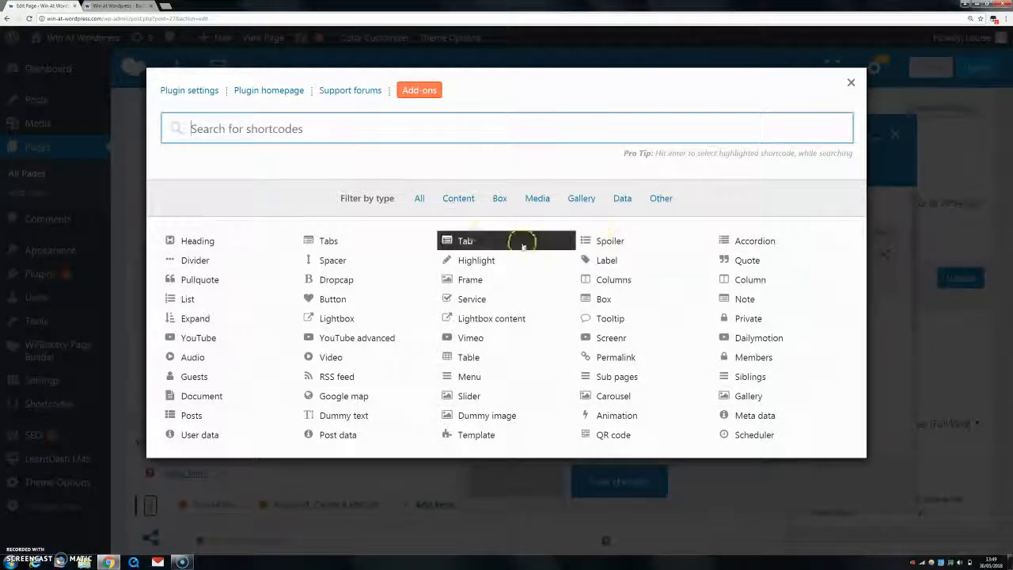
mouse_move(610, 318)
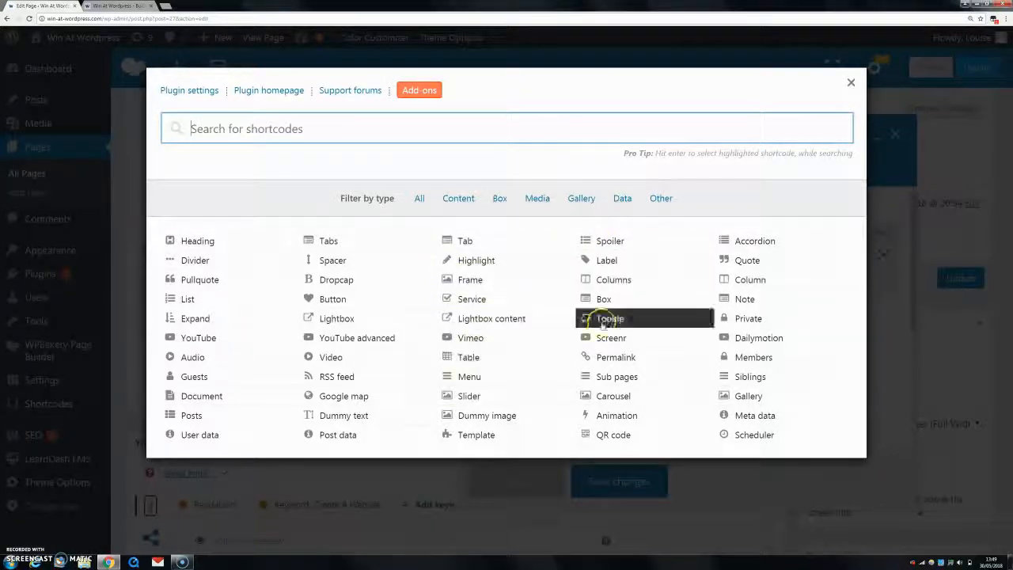
mouse_move(614, 395)
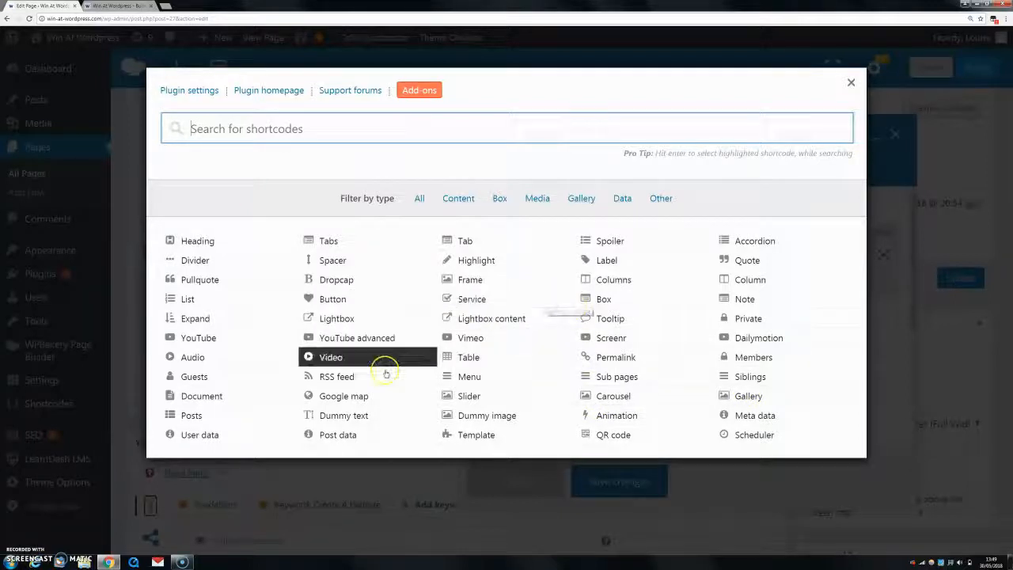
mouse_move(469, 376)
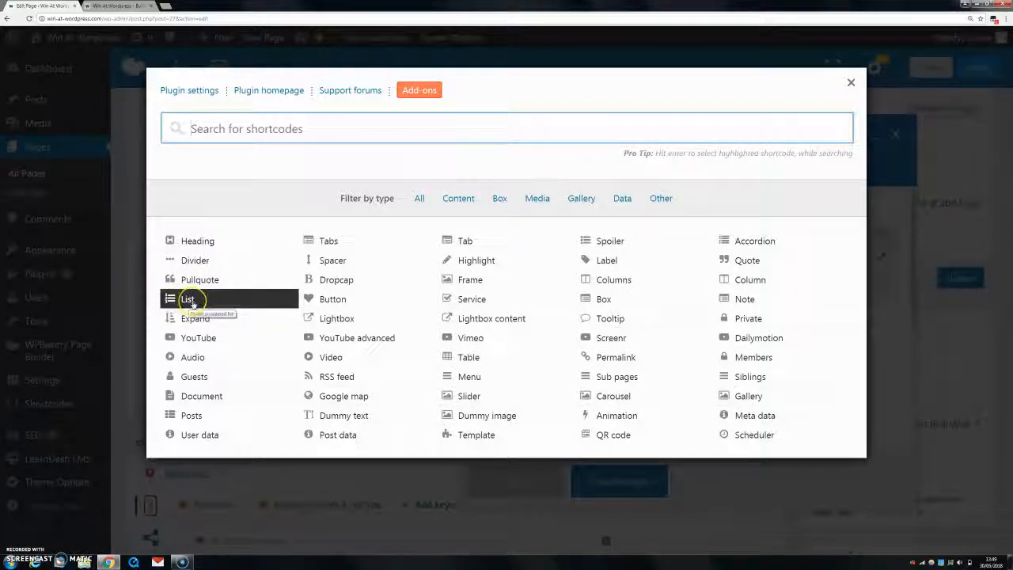
click(188, 299)
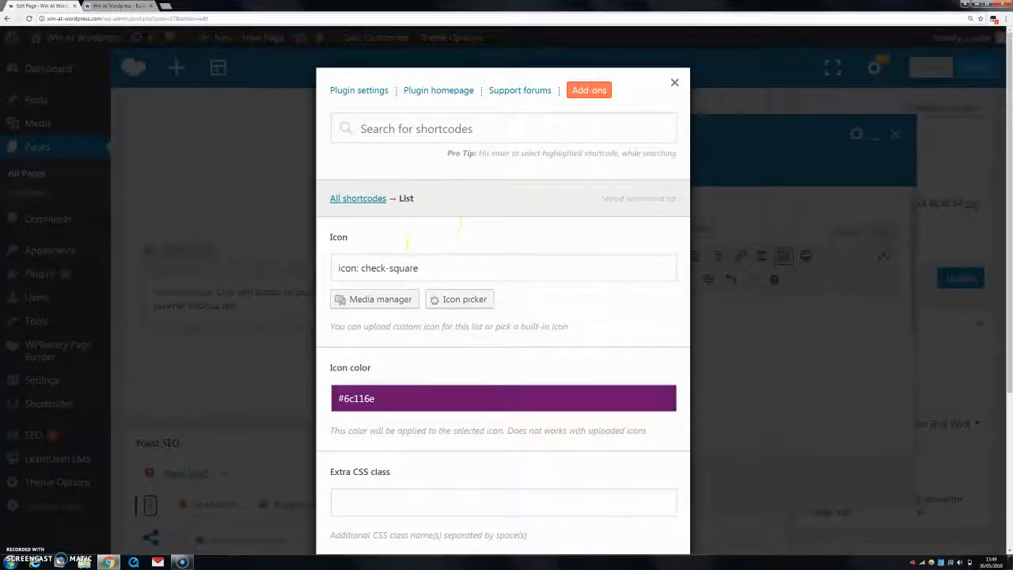
Step: Swap the list icon from check-square to fire-extinguisher using the icon picker filter
click(504, 268)
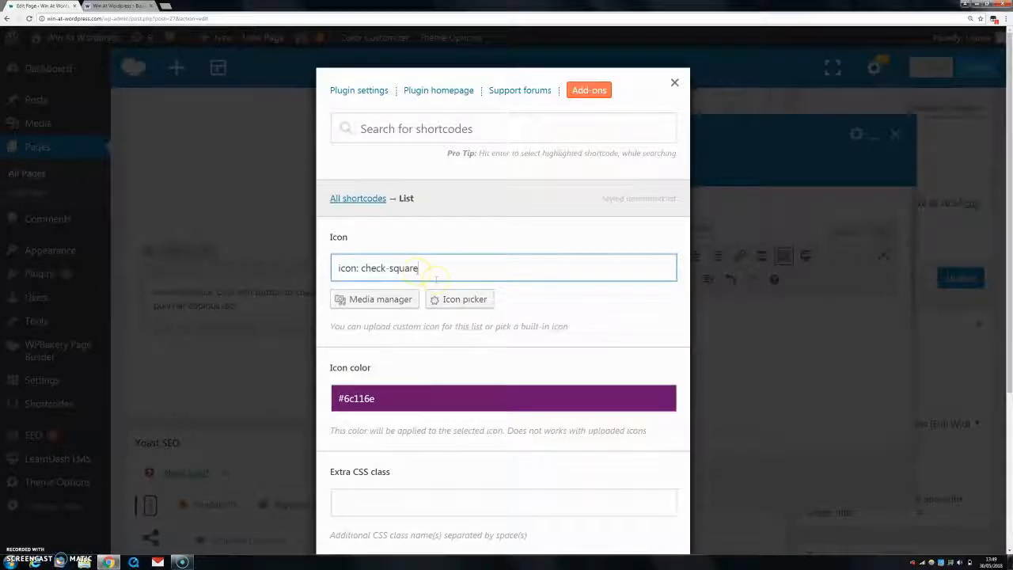
click(460, 300)
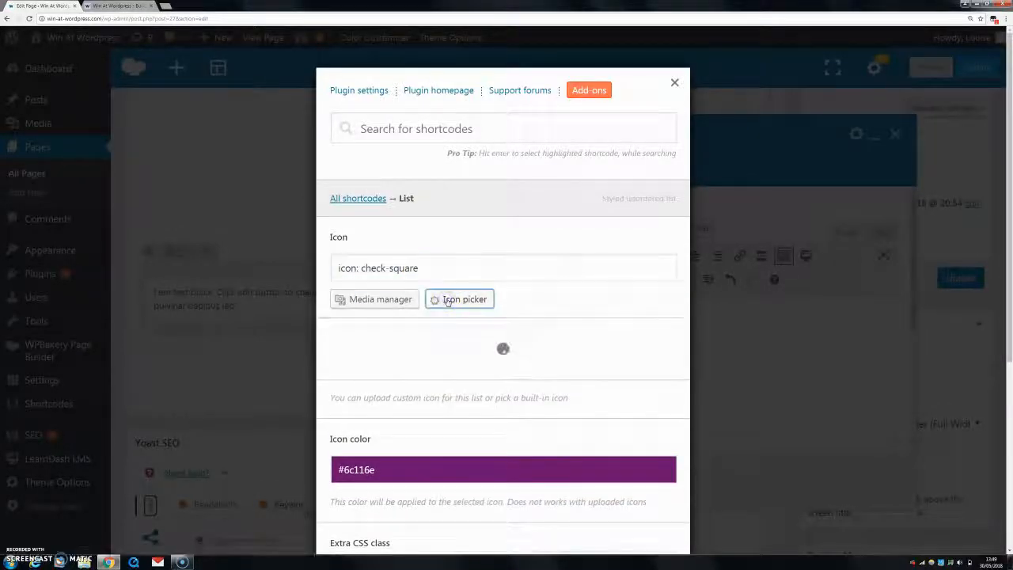
click(465, 299)
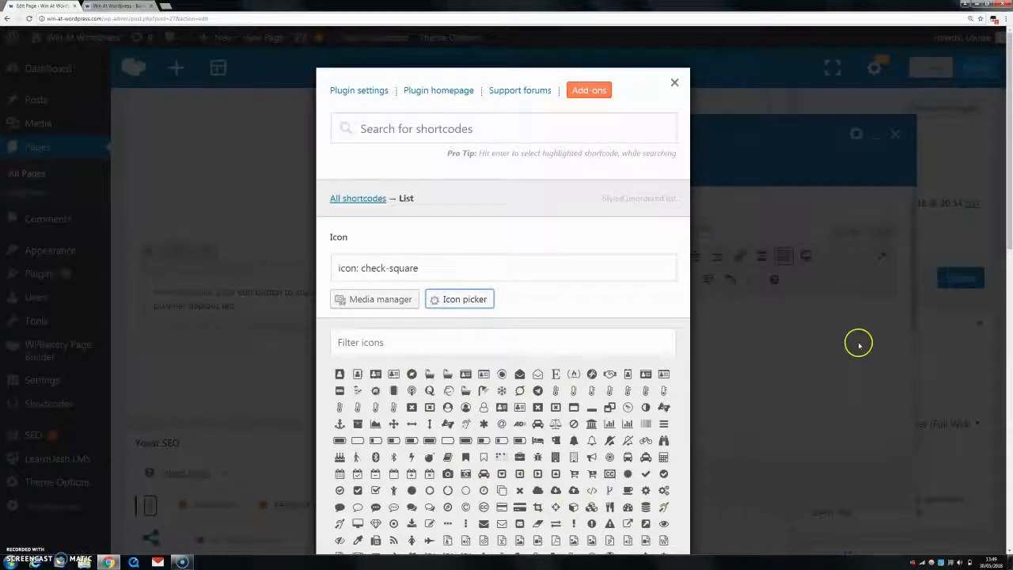
scroll(down, 3)
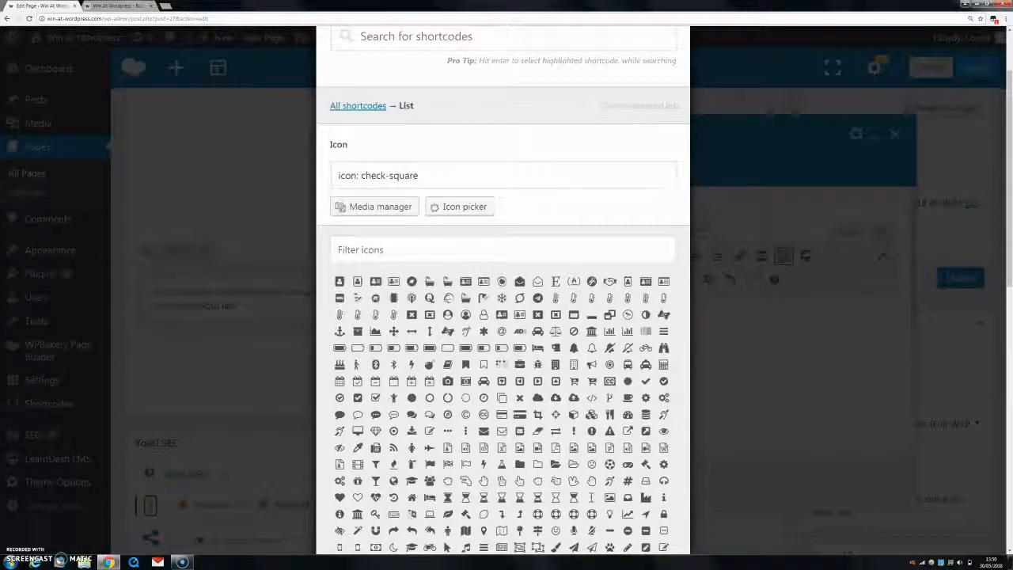
click(503, 249)
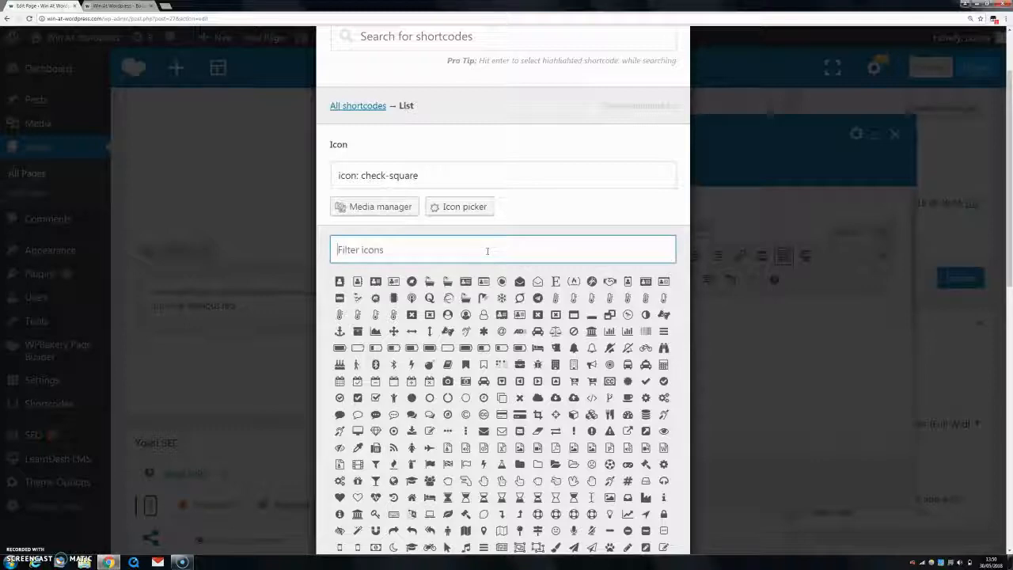
text(tick)
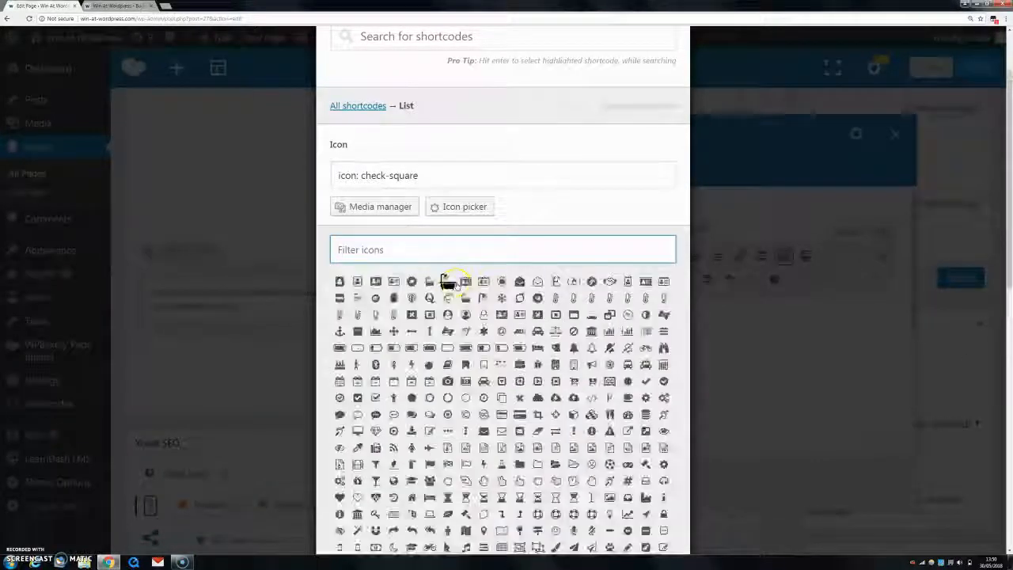
text(check)
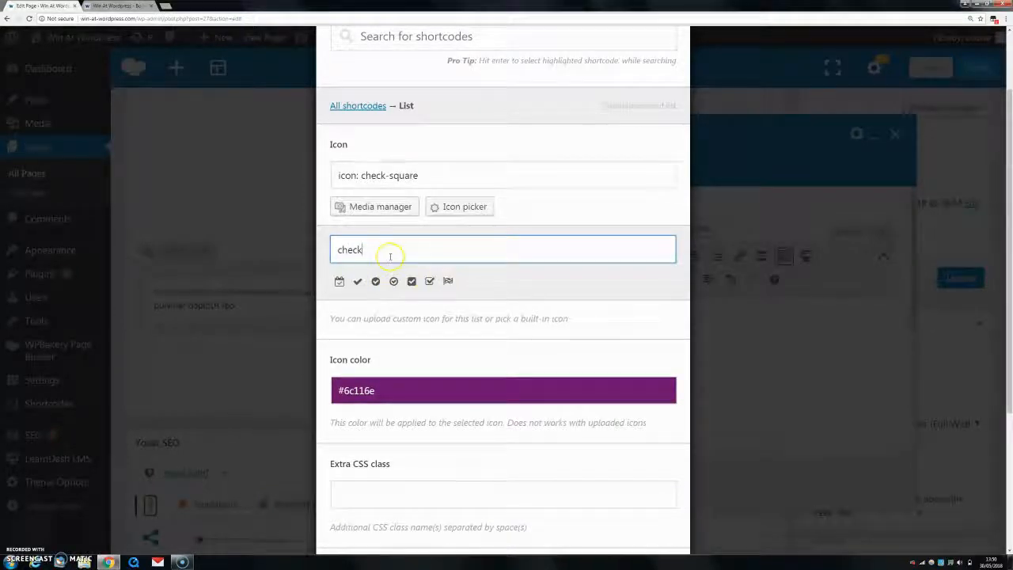
text(x)
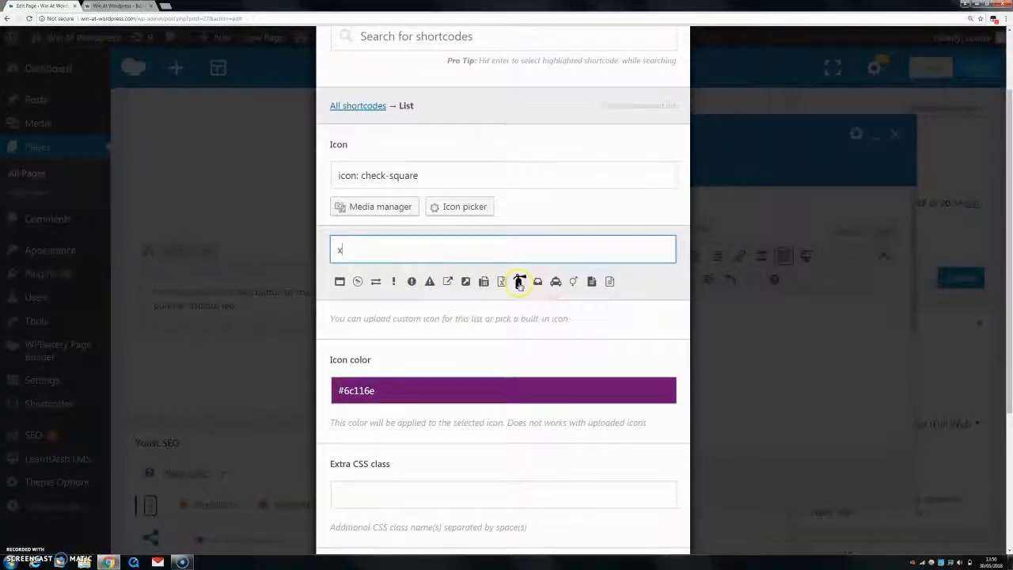
click(518, 281)
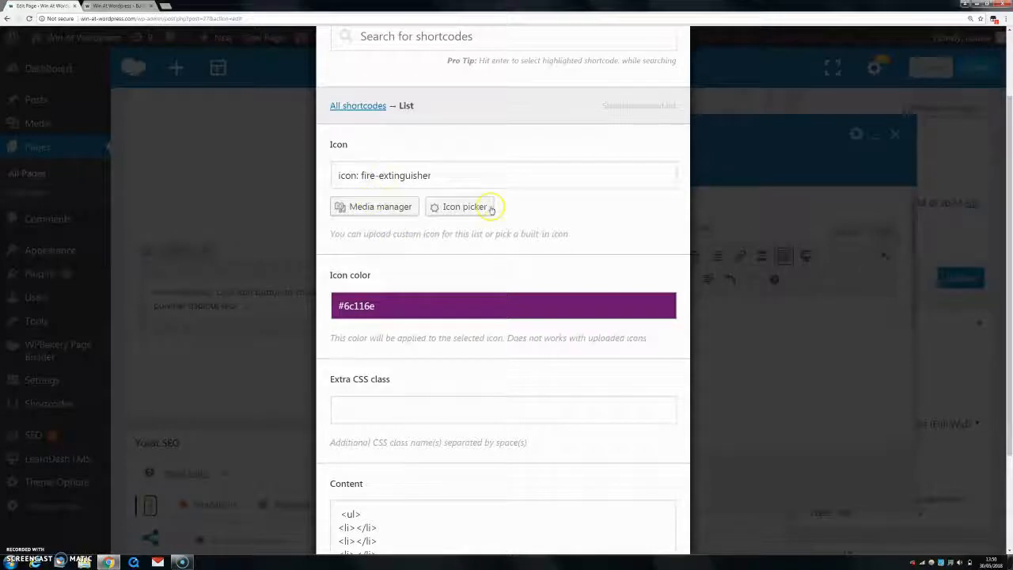
Step: Insert the configured fire-extinguisher List shortcode into the text block
click(503, 306)
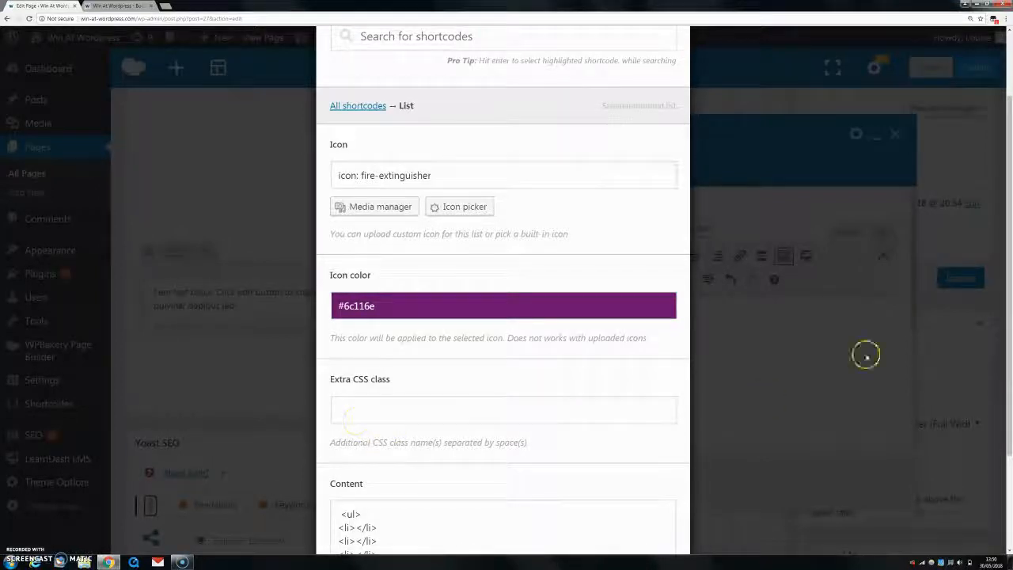
scroll(down, 3)
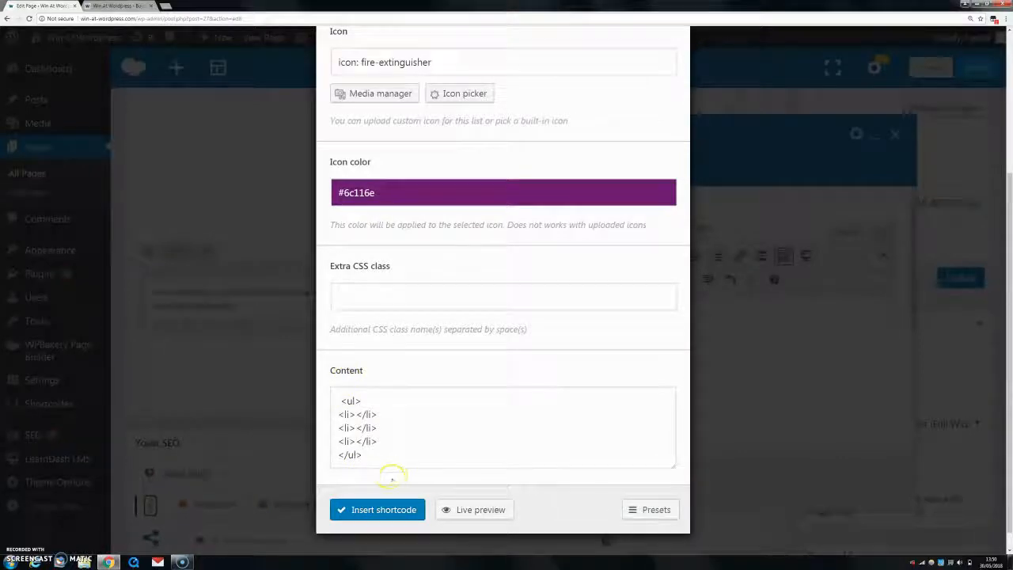
click(378, 509)
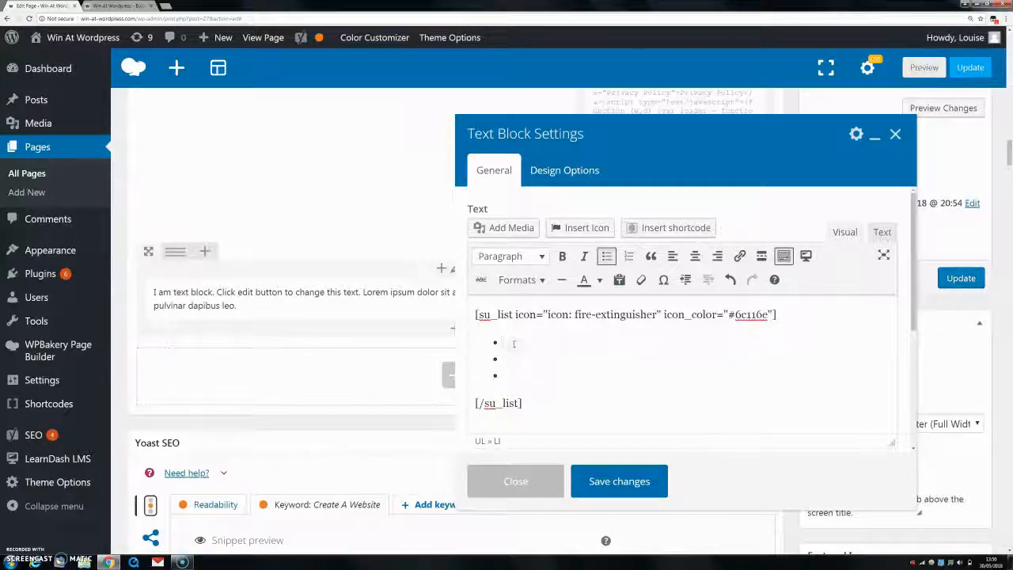
Step: Add list items fieoif, ief and ojef and save the text block
text(fieoif)
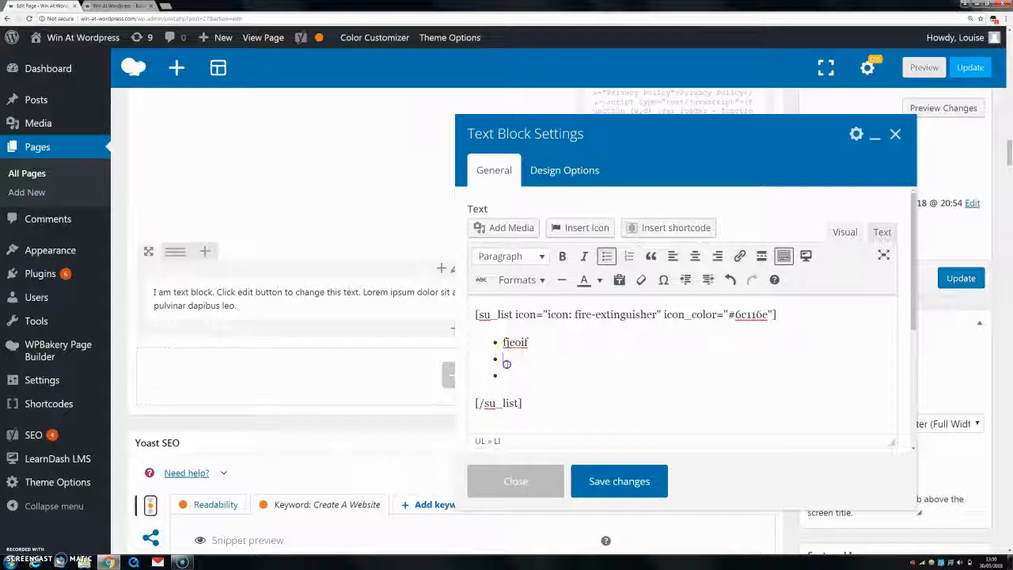
text(ief)
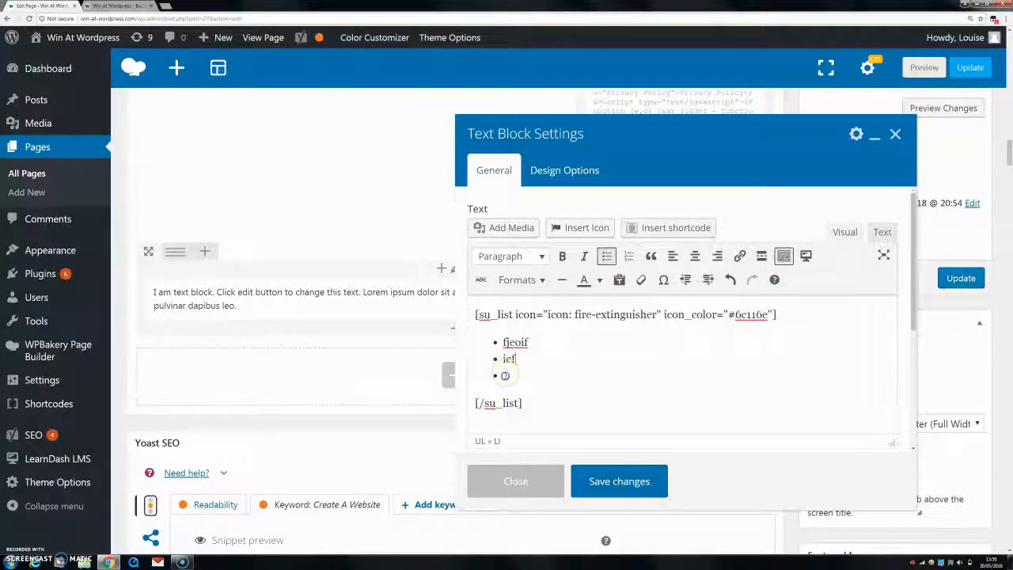
text(ojef)
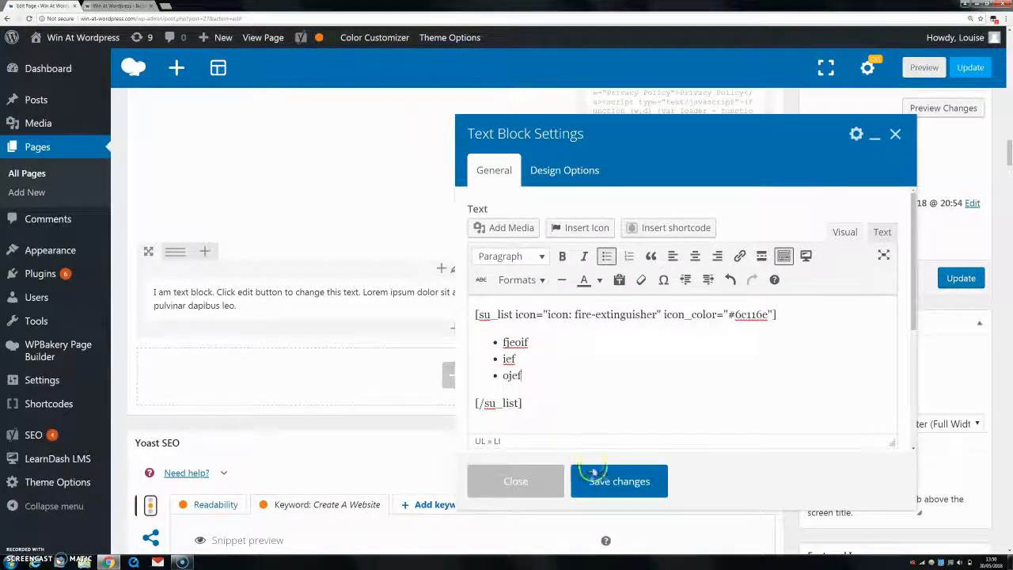
click(619, 481)
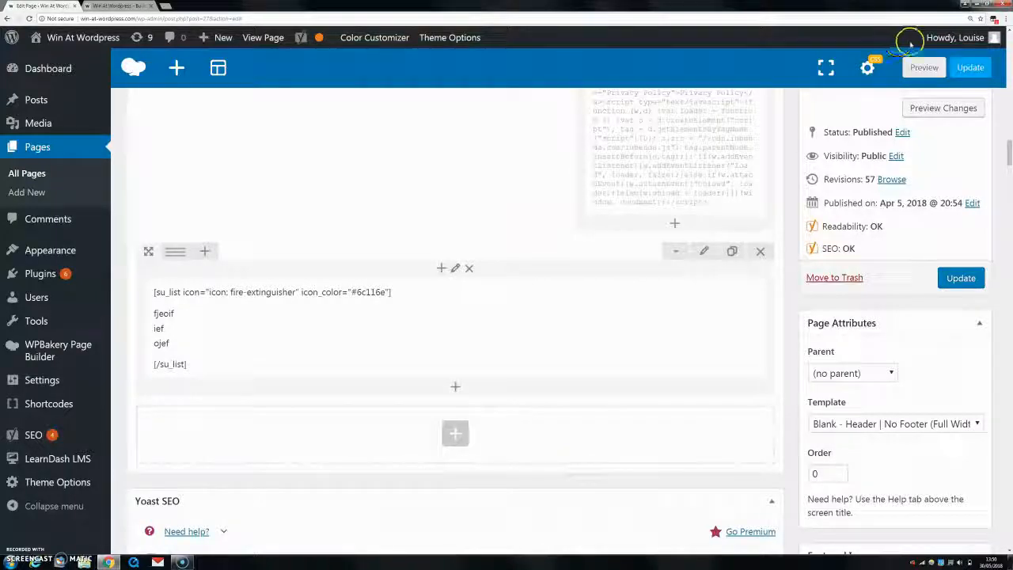
Step: Preview the front page and scroll down to the fire-extinguisher bullet list
click(924, 67)
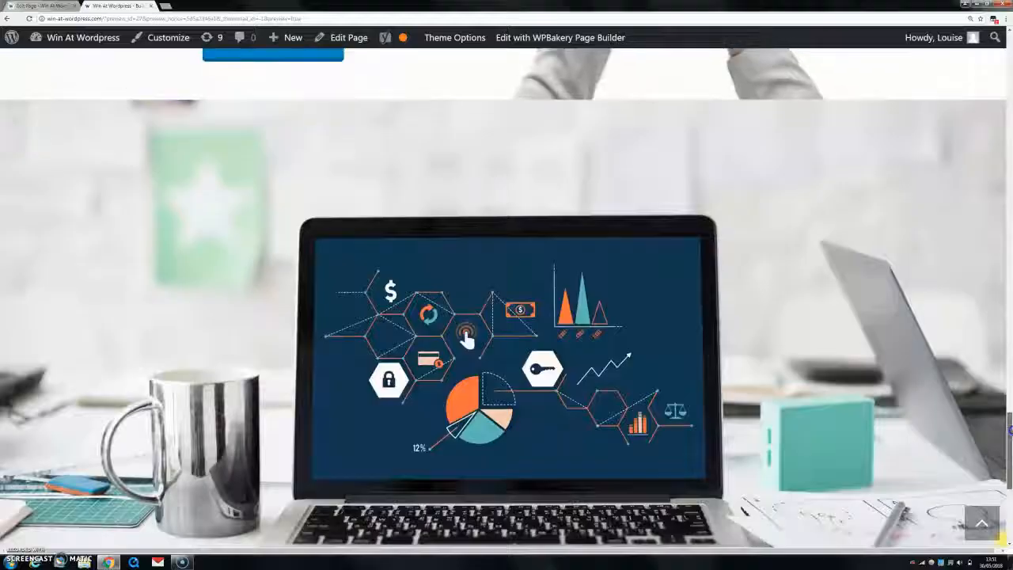
scroll(down, 3)
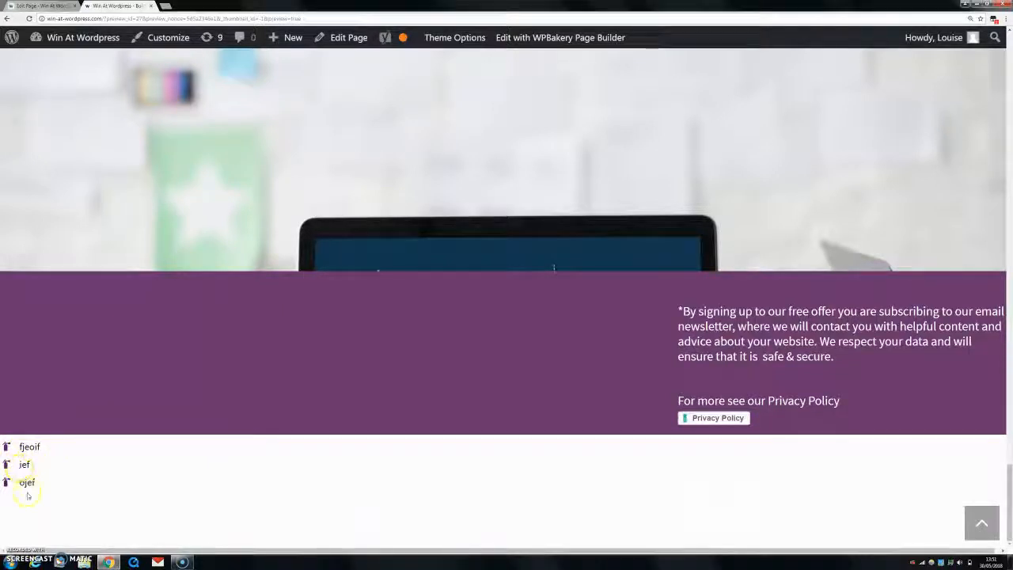
mouse_move(45, 462)
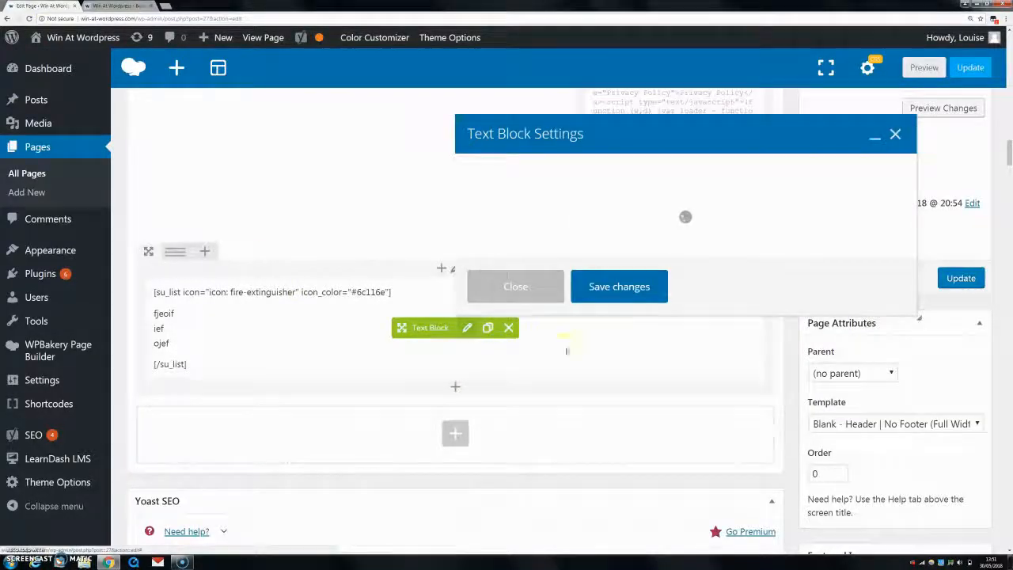
Step: Make the first list item fjeoif a Heading 2 and save the block
click(923, 67)
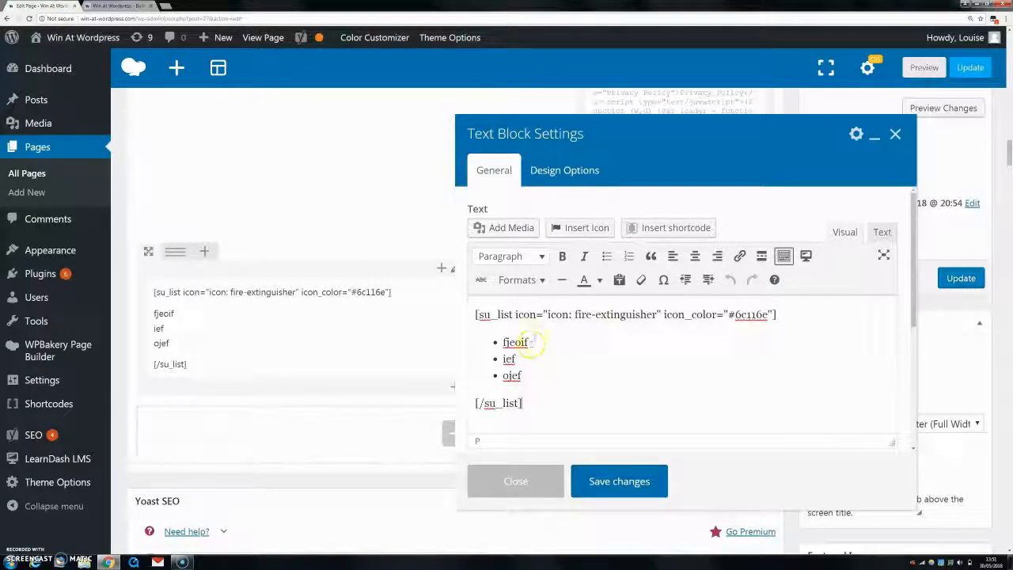
double_click(515, 341)
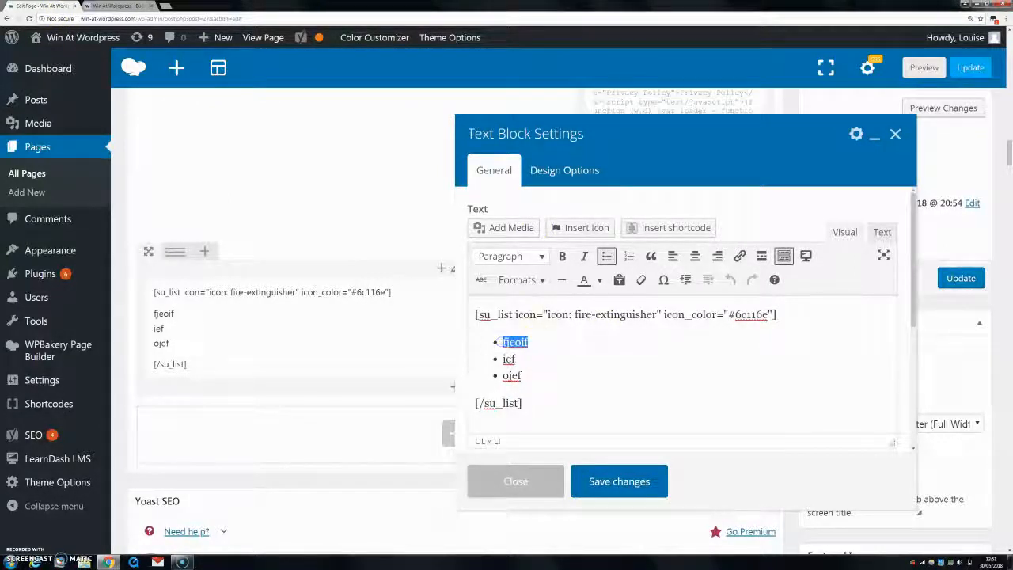
click(510, 255)
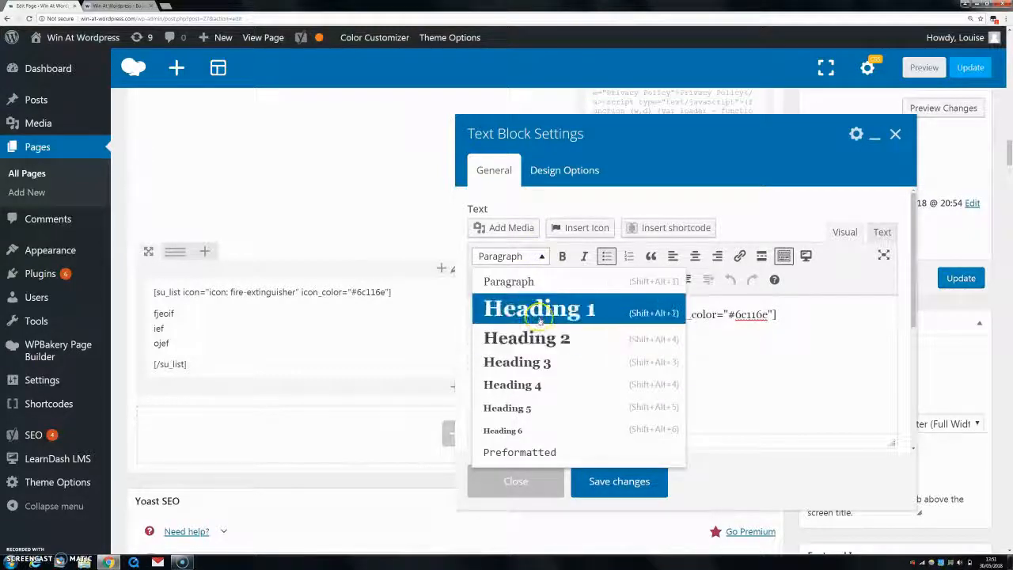
click(527, 338)
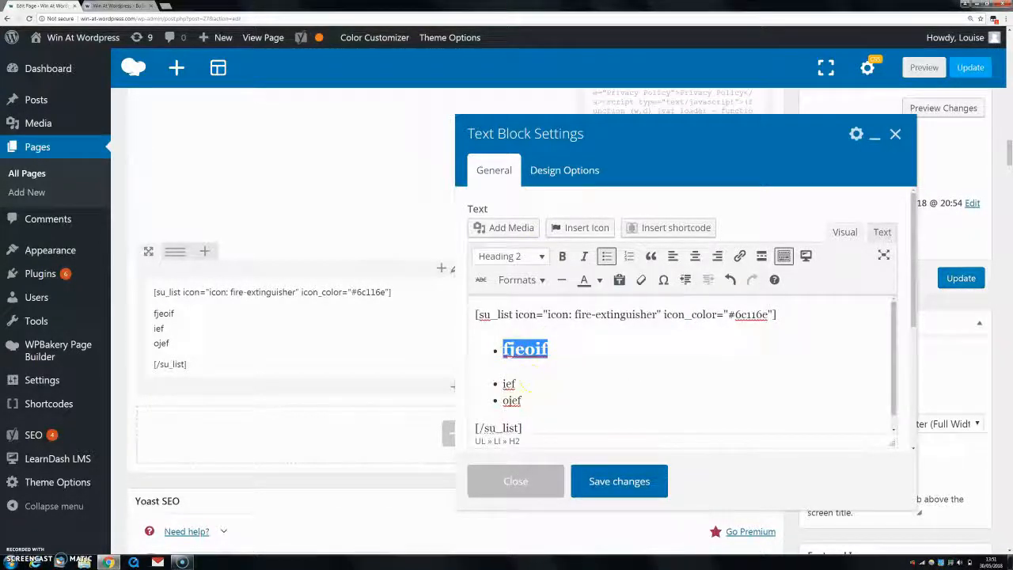
click(516, 480)
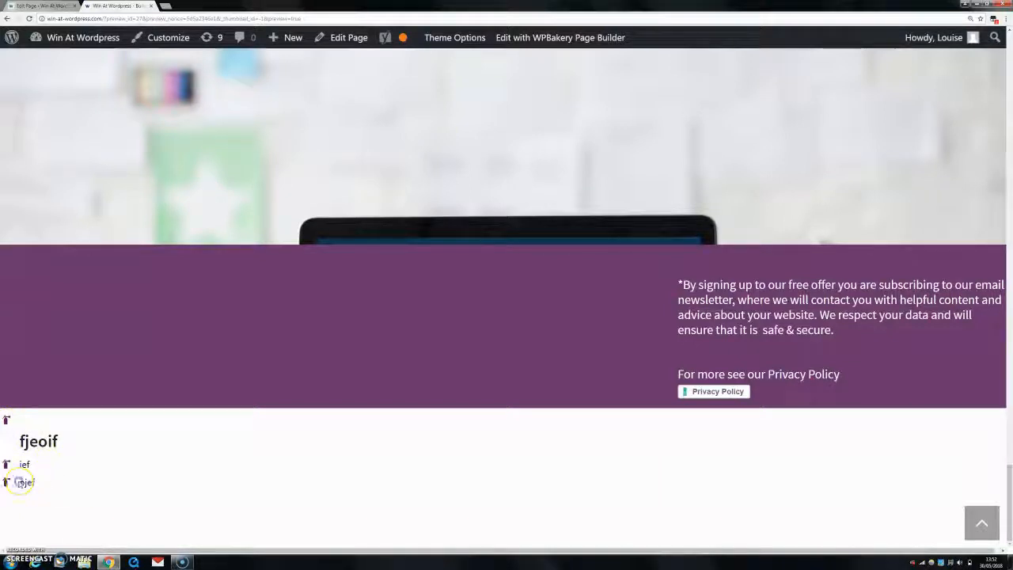
Step: Select the fjeoif heading in the preview, whose icon sits on its own line
double_click(26, 482)
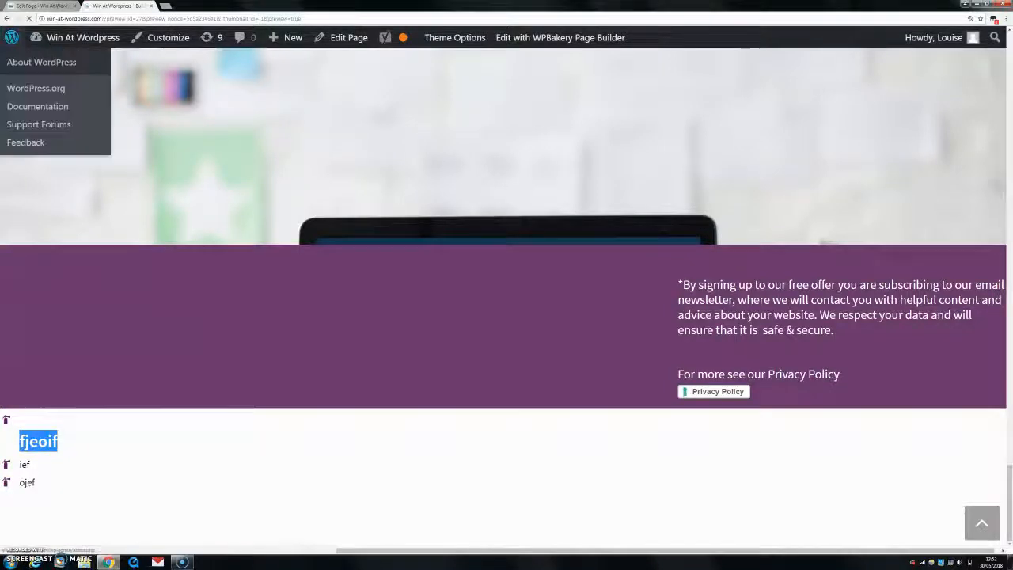
Step: Return to the page editor and scroll down to the text block holding fjeoif
click(349, 37)
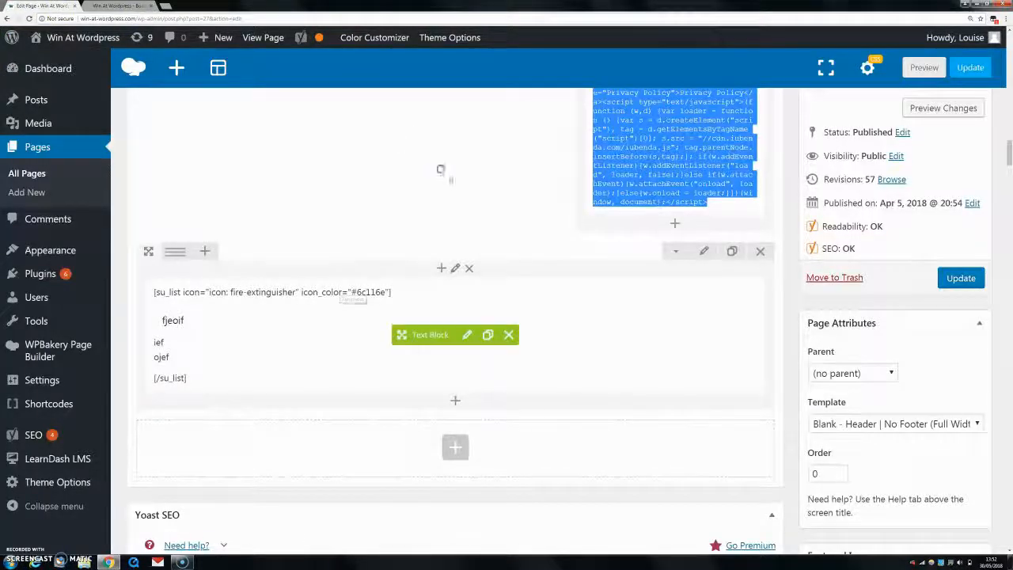
scroll(down, 3)
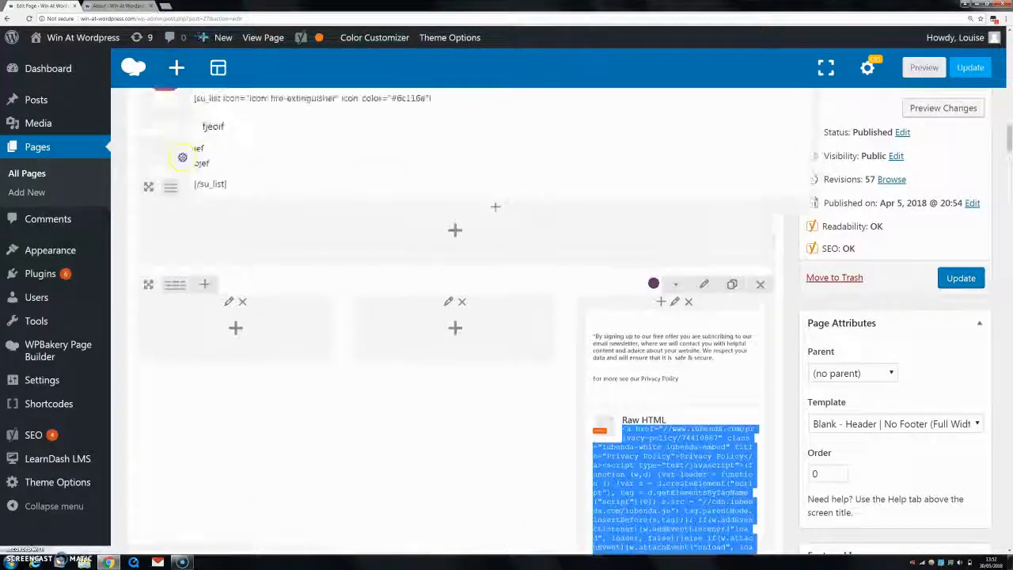
scroll(down, 3)
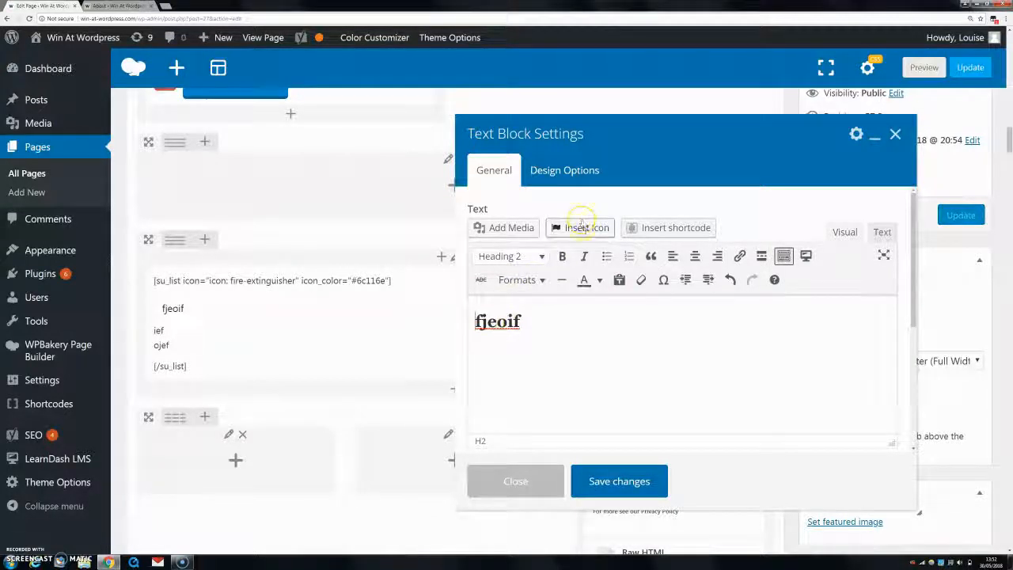
Step: Insert a fire-extinguisher icon before the fjeoif heading, filtering by 'fire', and save
click(580, 228)
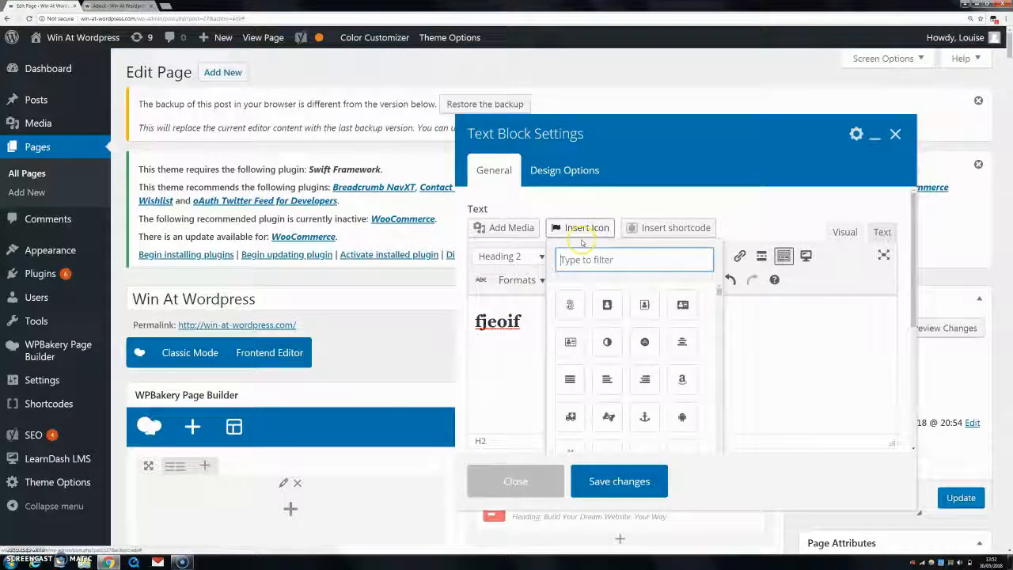
text(fire)
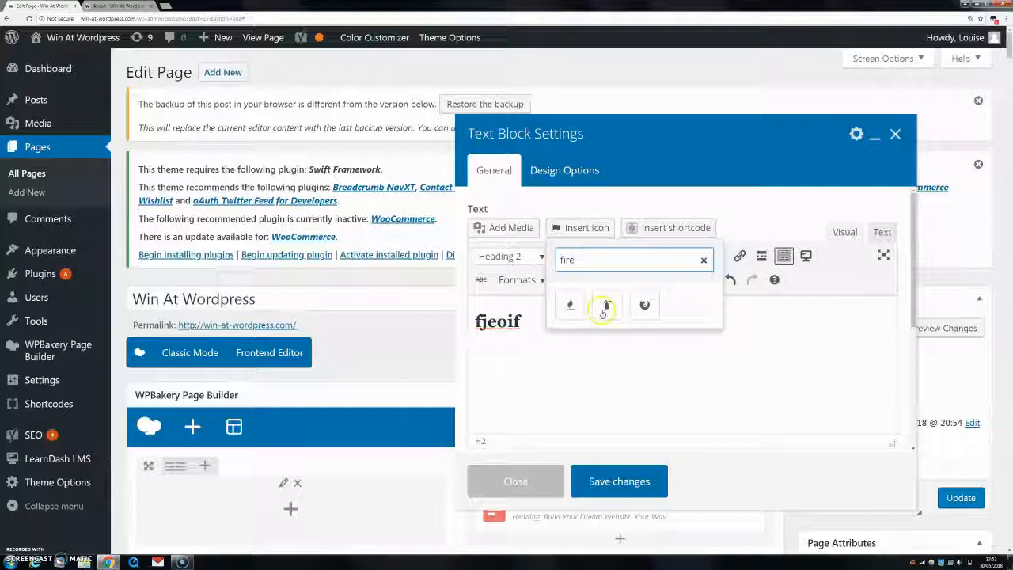
click(607, 305)
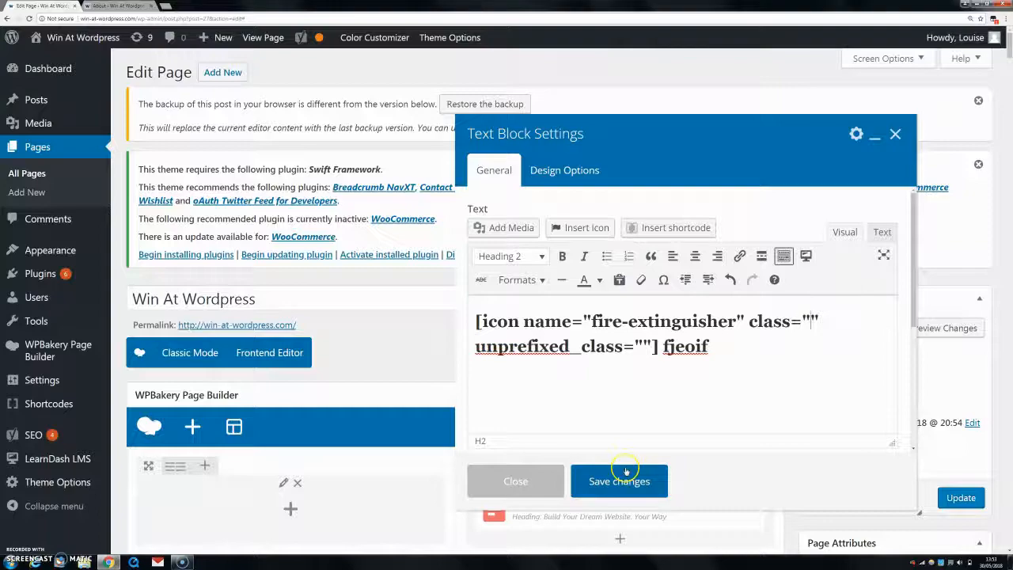
click(619, 481)
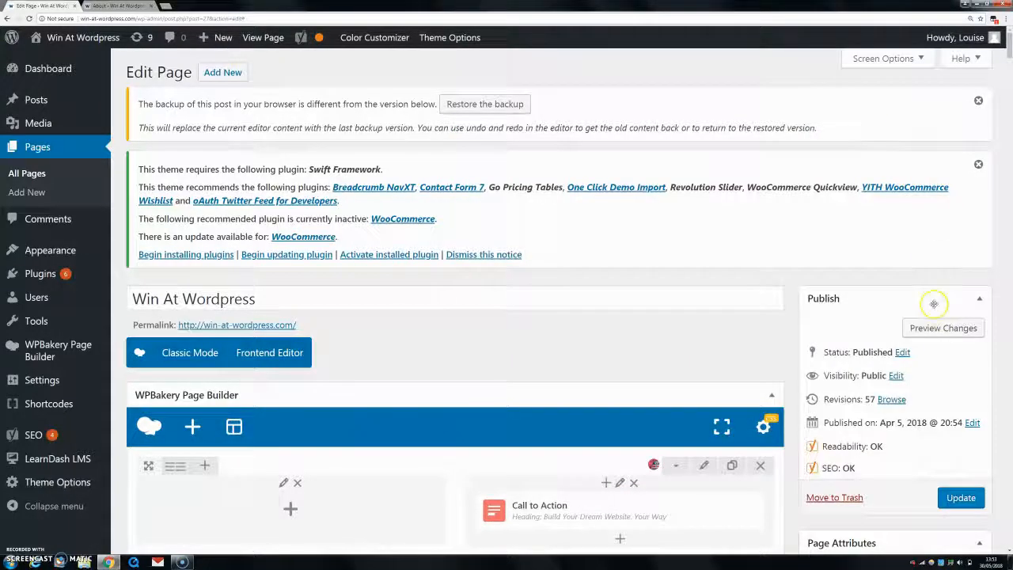
Step: Preview the page and scroll to the fire-extinguisher icon beside the fjeoif heading
click(943, 328)
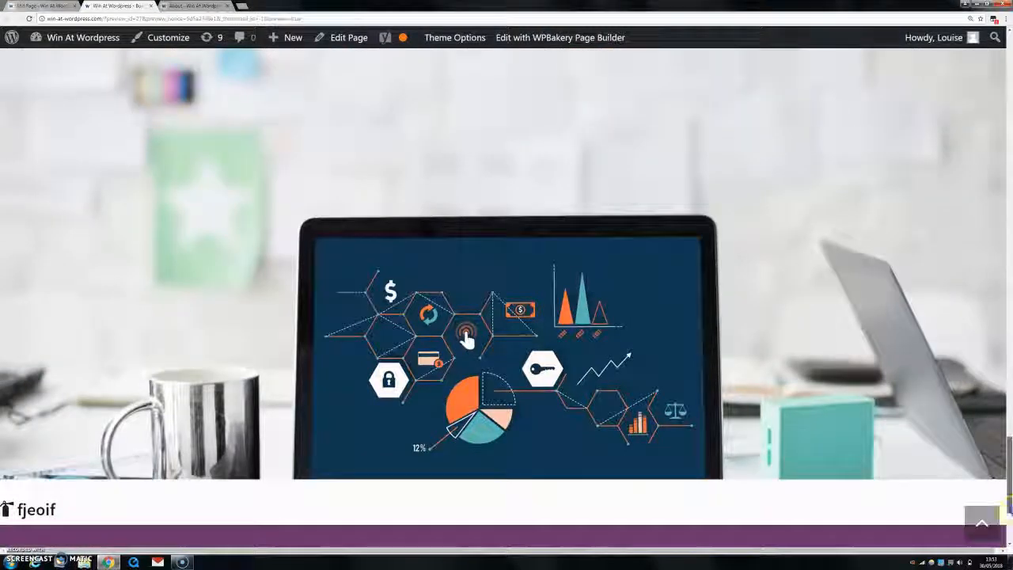
scroll(down, 3)
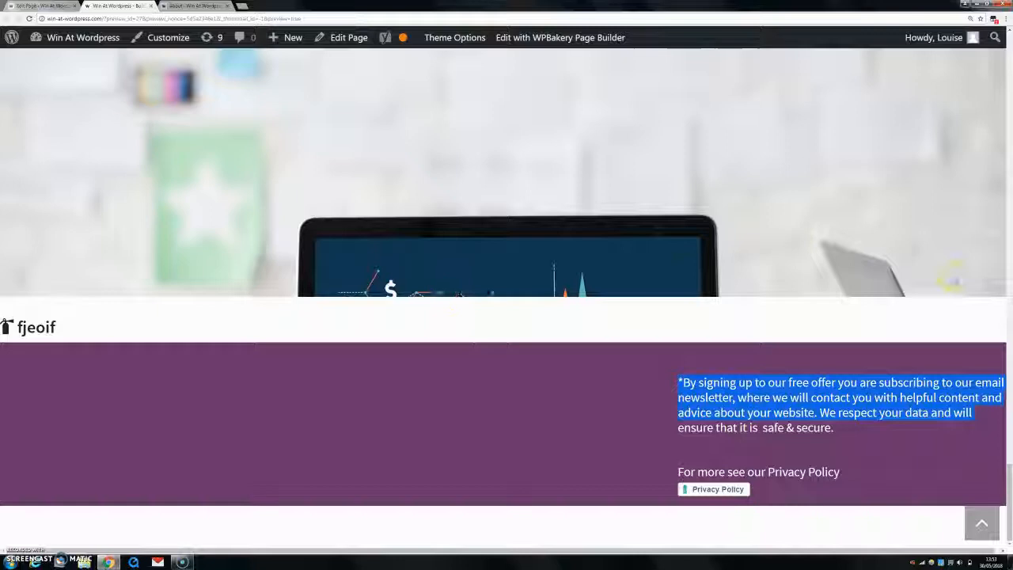
scroll(down, 3)
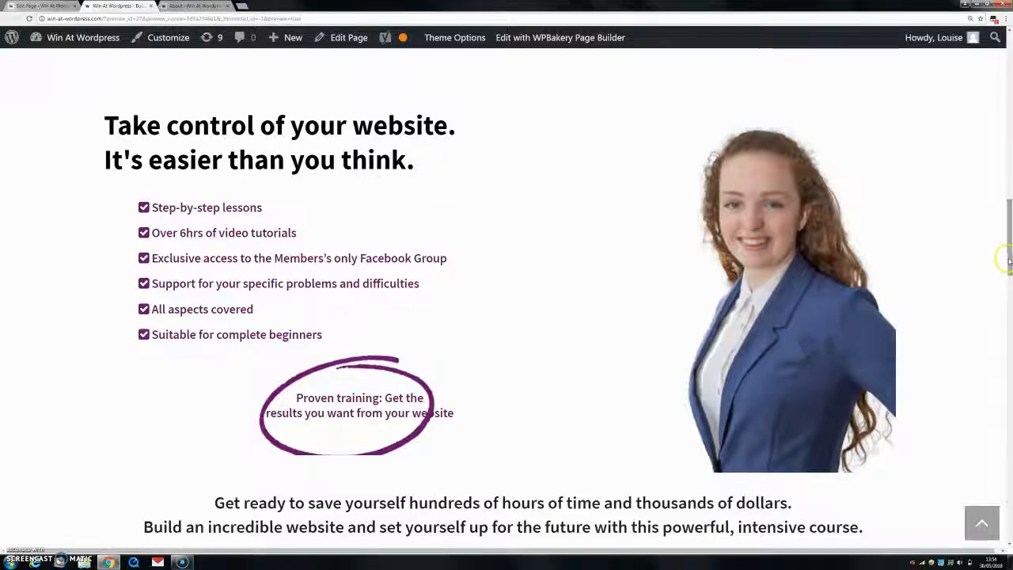
scroll(down, 3)
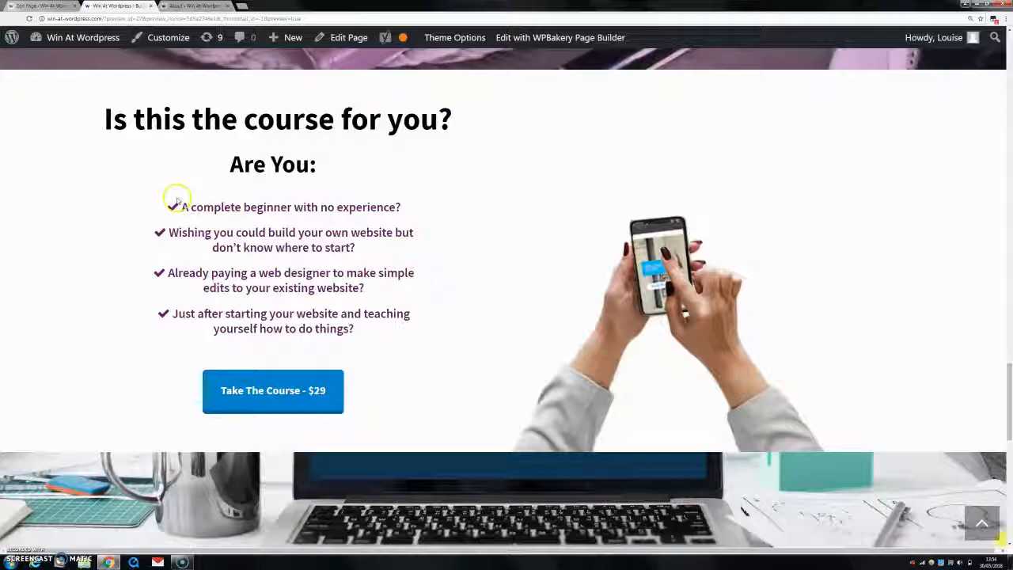
Step: Return to the Edit Page tab and scroll to the check-square icon Custom Heading block
click(348, 37)
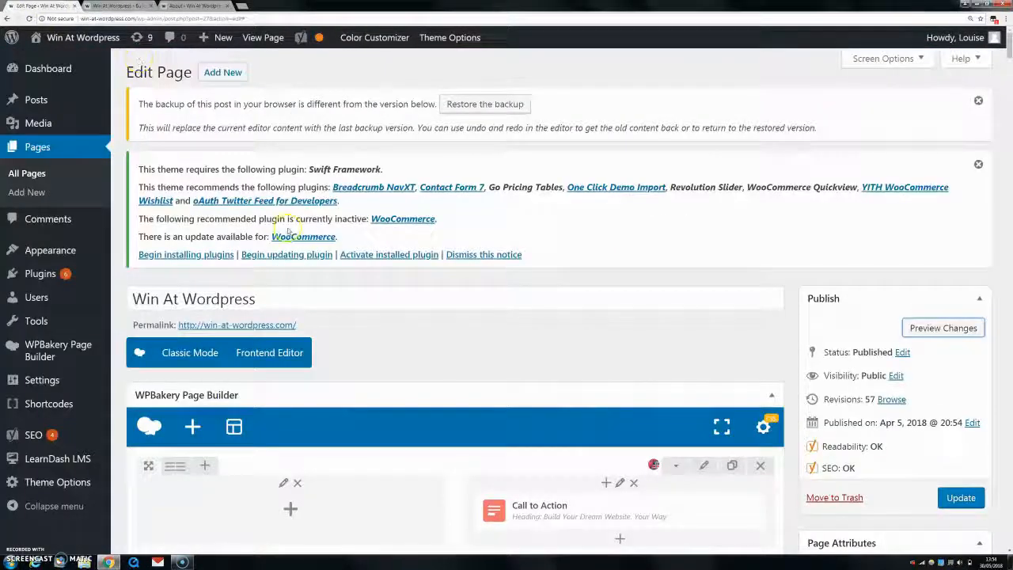
scroll(down, 3)
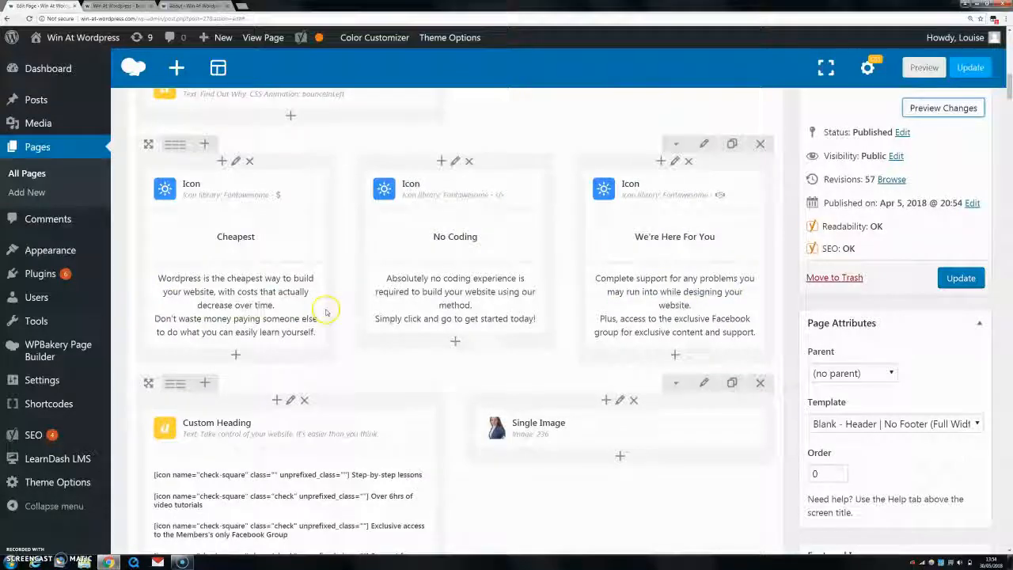
mouse_move(174, 372)
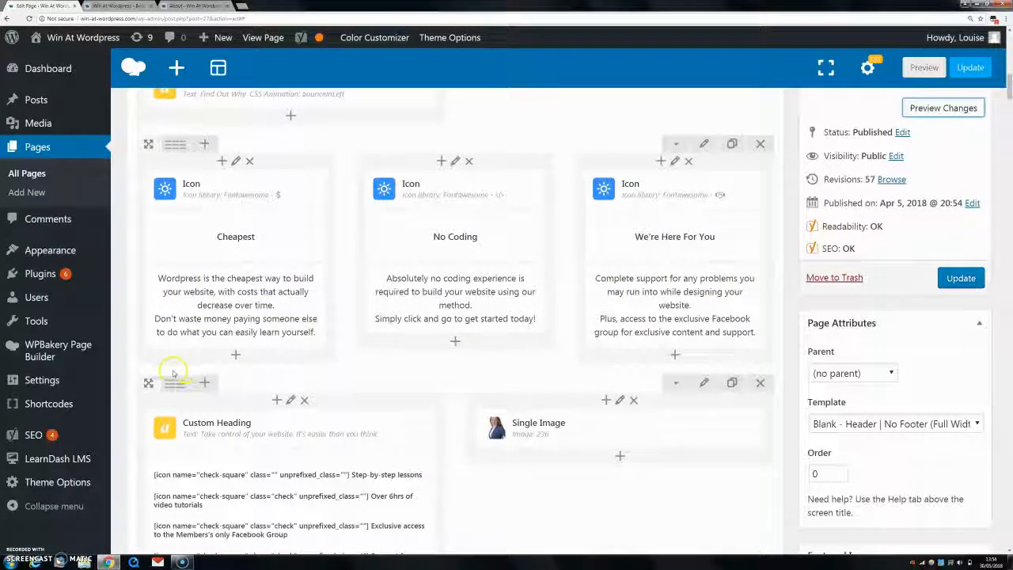